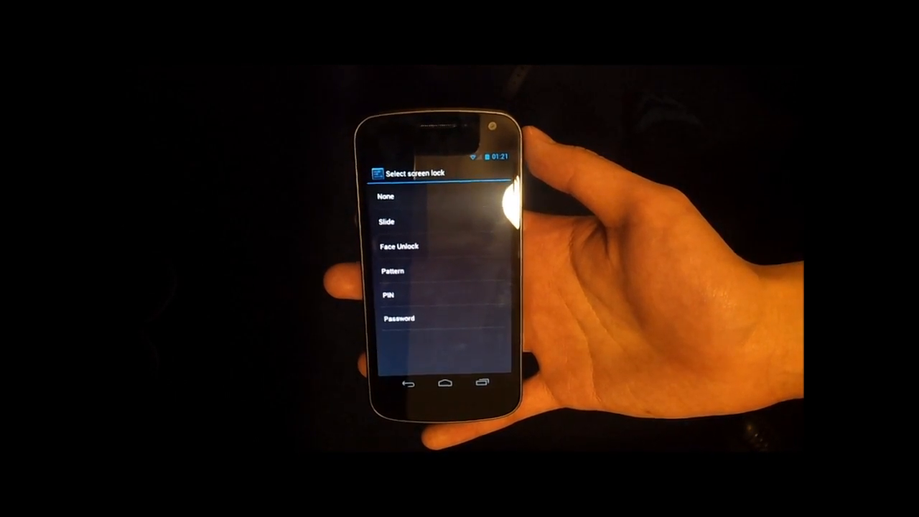
Choose Face Unlock as the screen lock, reaching its About Face Unlock introduction
left_click(399, 247)
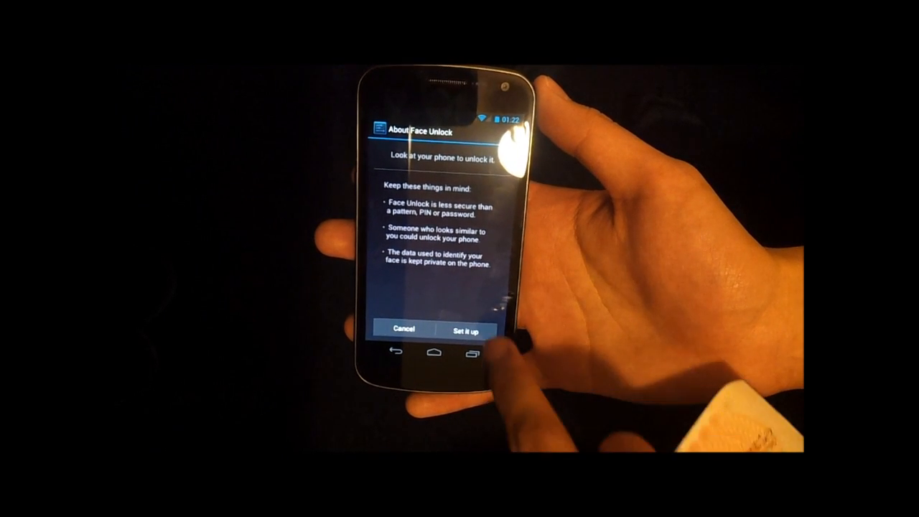
Start Face Unlock setup and hold the phone until the face is captured
left_click(467, 329)
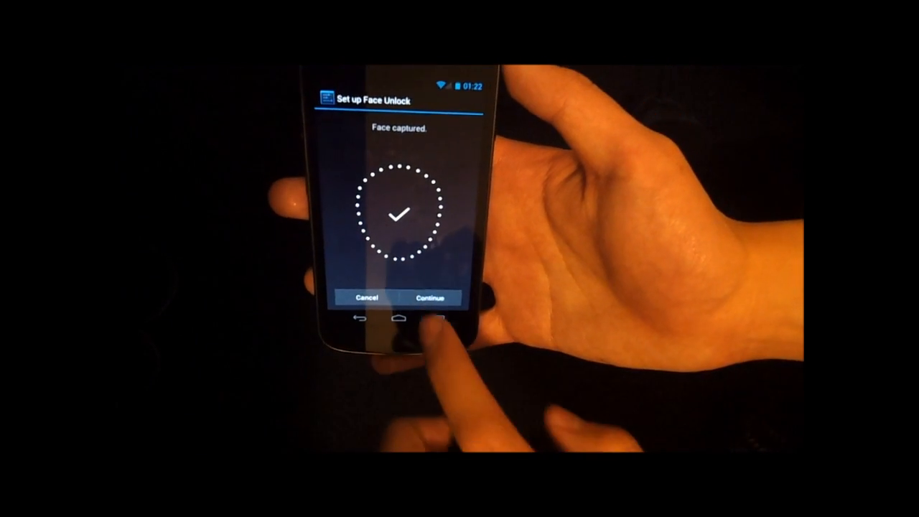
Continue past face capture and set a drawn pattern as the backup lock, confirming it
left_click(429, 298)
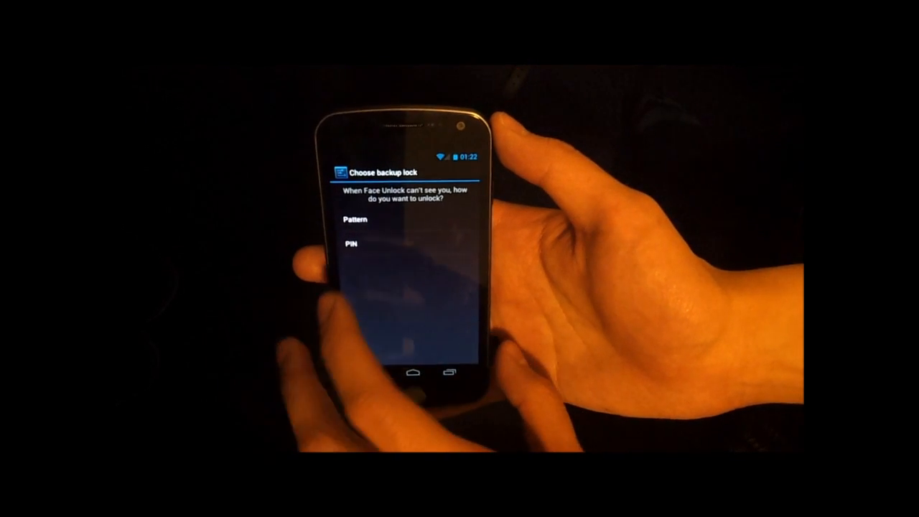
left_click(355, 220)
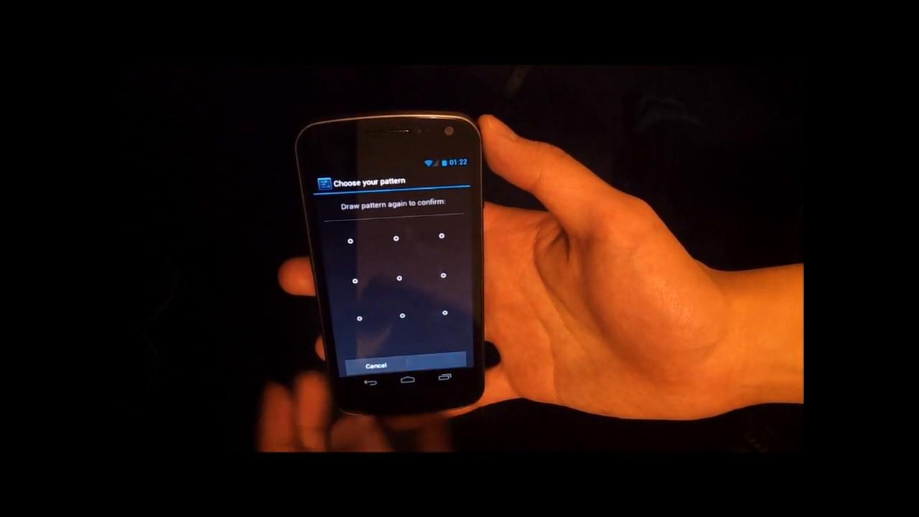
left_click_drag(356, 238, 439, 280)
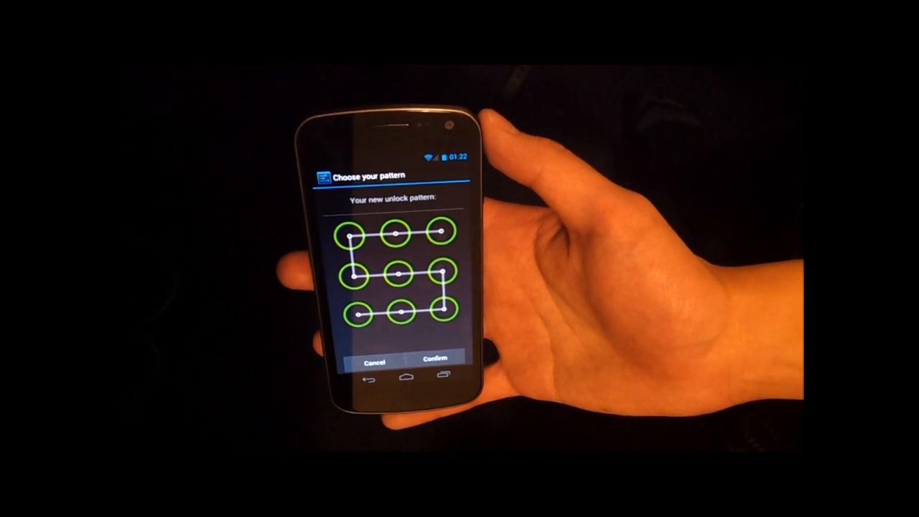
left_click(436, 359)
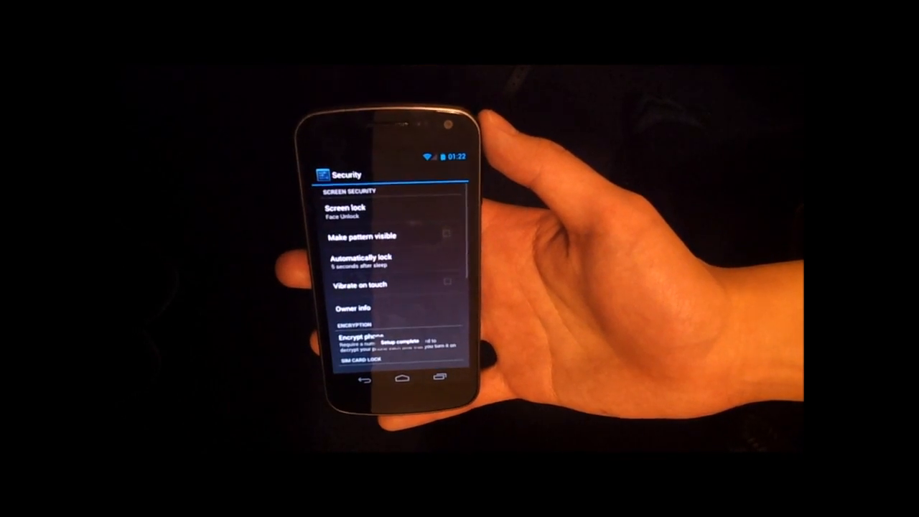